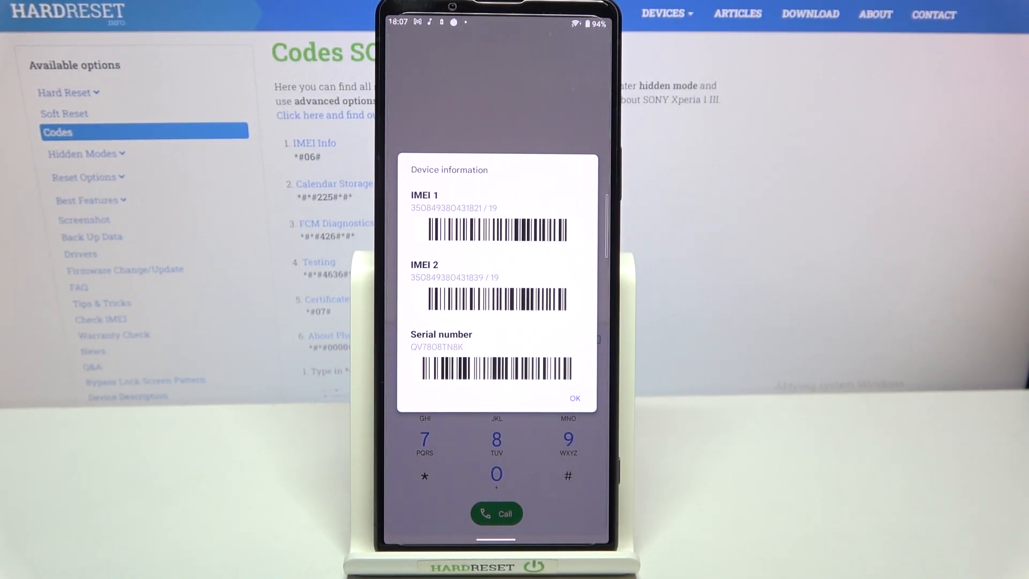
Step: Dismiss the IMEI device information pop-up and return to the empty dialer keypad
left_click(574, 397)
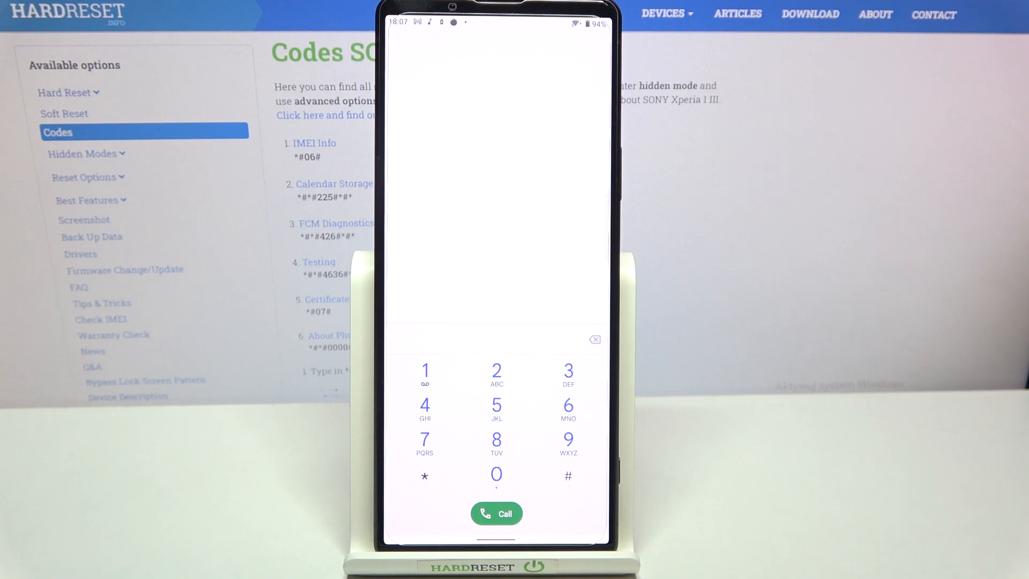
left_click(568, 476)
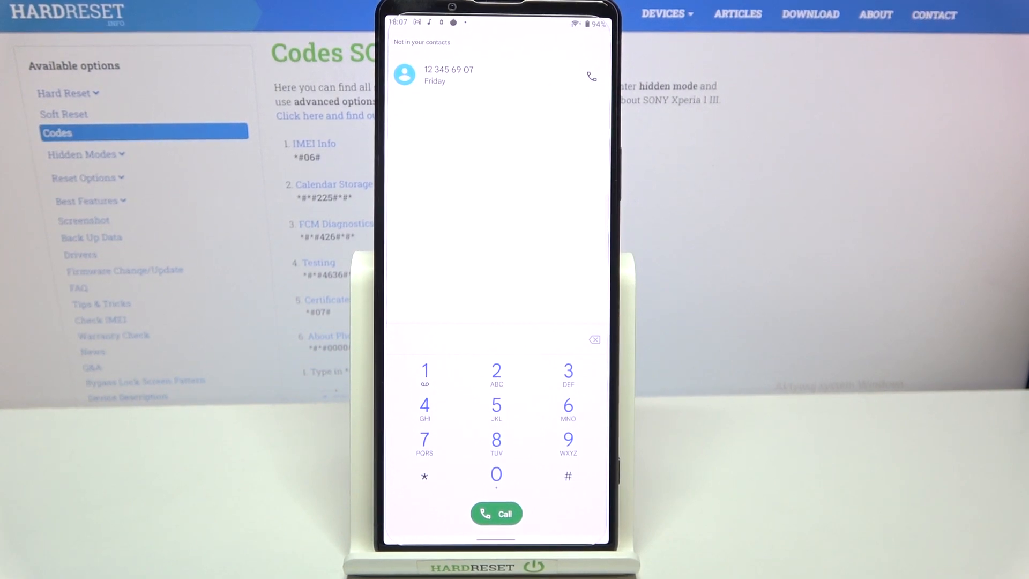
left_click(425, 476)
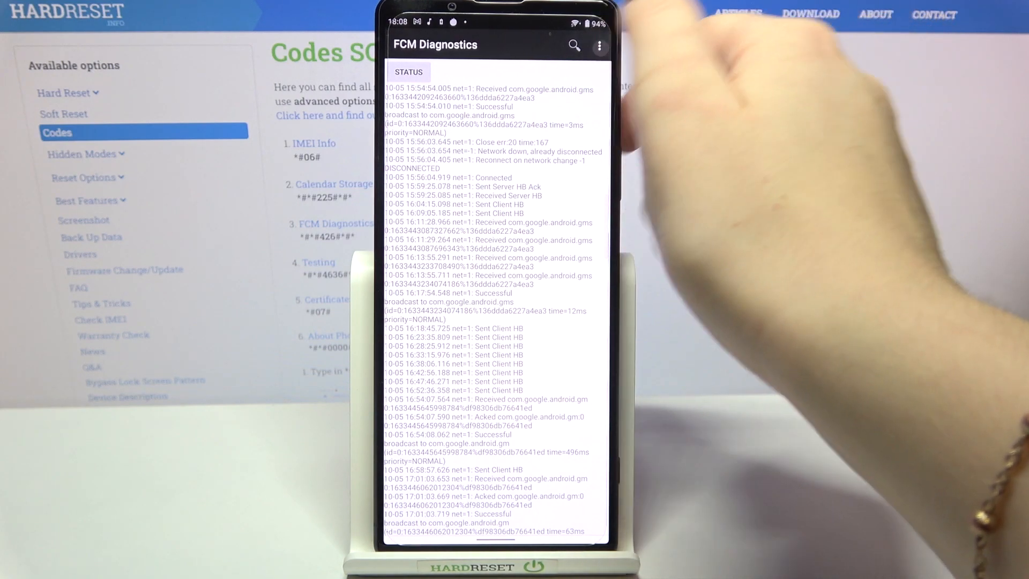
Step: Leave the FCM Diagnostics status log and return to the dialer keypad
left_click(410, 70)
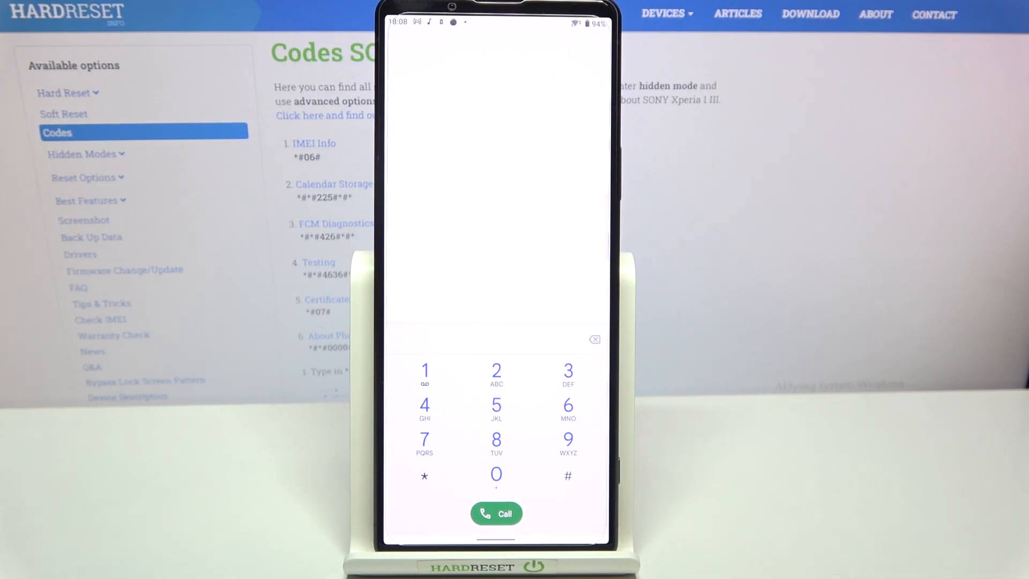
Step: Enter *#*#4636#*#* on the keypad to open the Android Testing menu
left_click(568, 476)
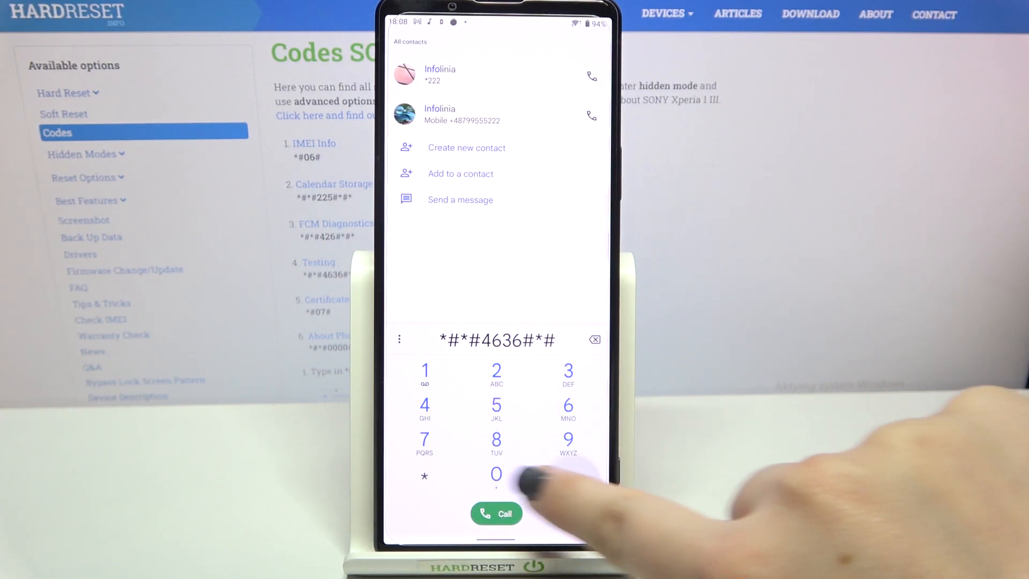
left_click(497, 513)
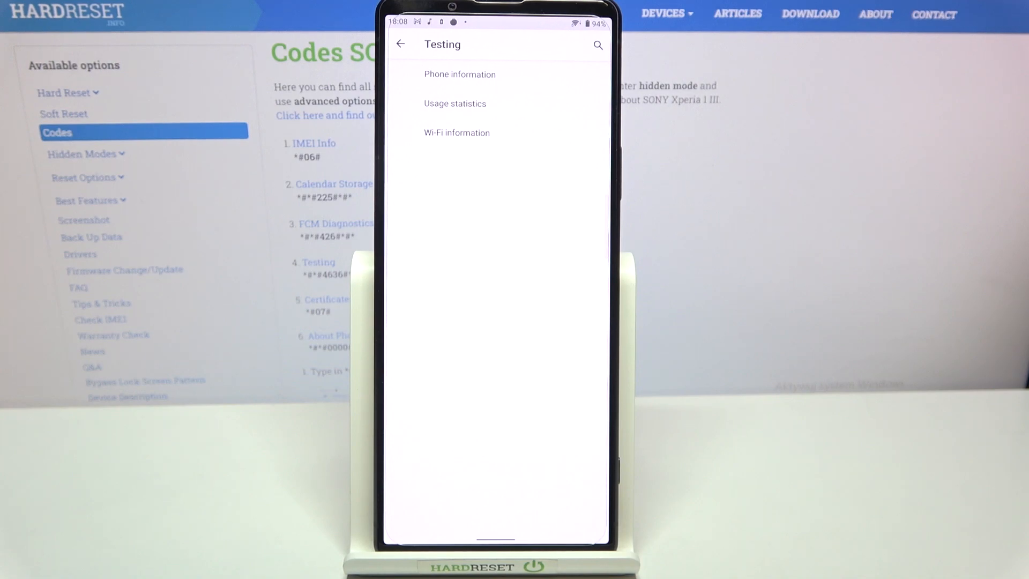
Step: Review the usage statistics list of apps, then move on to the Phone info page
left_click(454, 104)
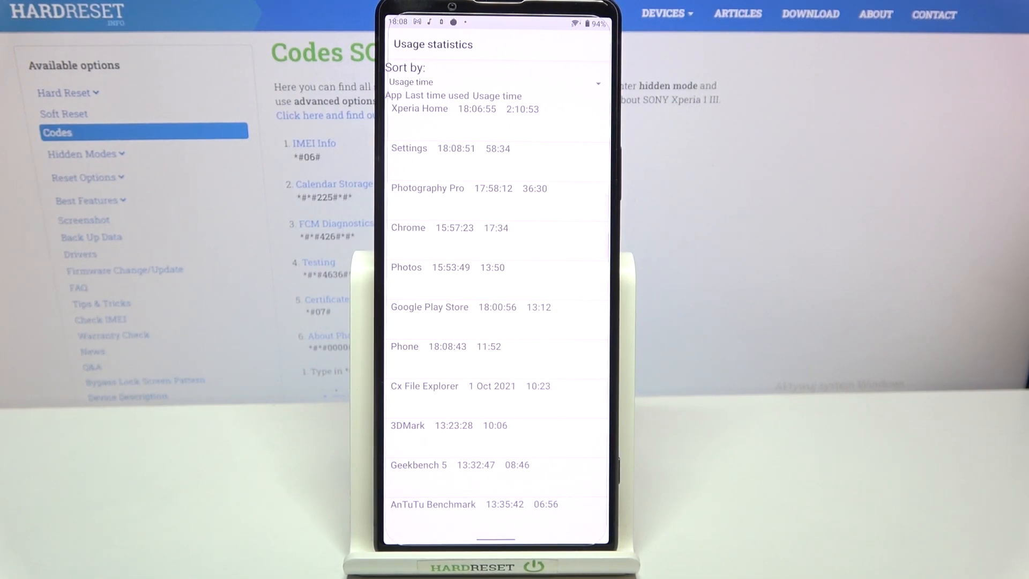
scroll("down", 3)
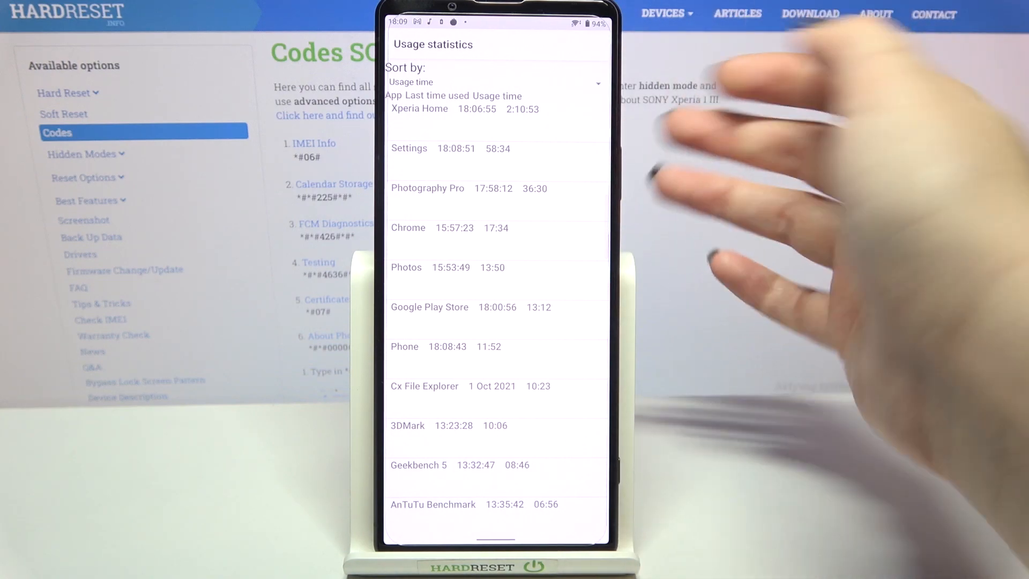
left_click(492, 82)
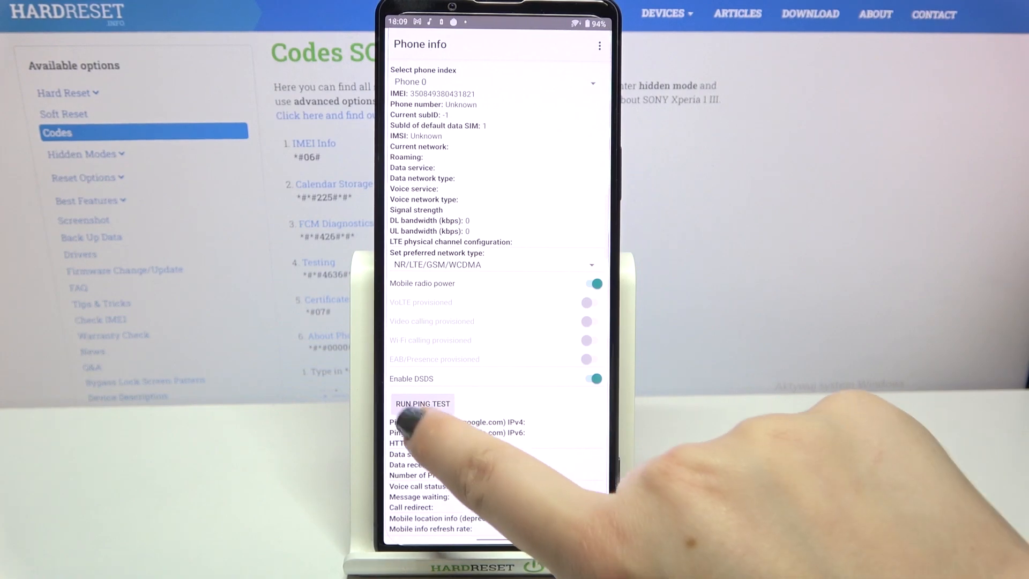
Step: Run the ping test from the Phone information page
left_click(423, 404)
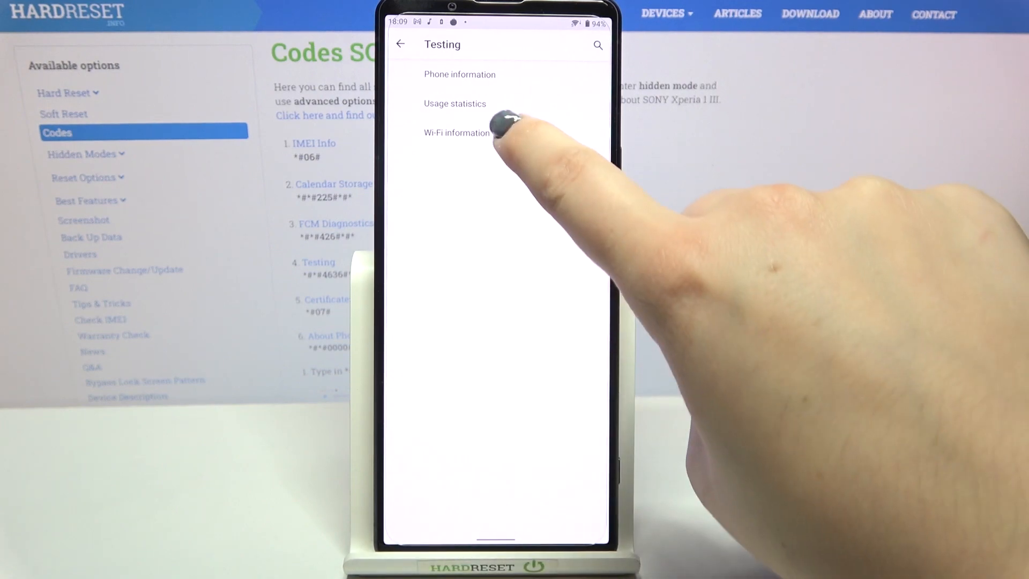
Step: In Wi-Fi information, refresh the Wi-Fi status stats and run the ping test to Pass
left_click(457, 133)
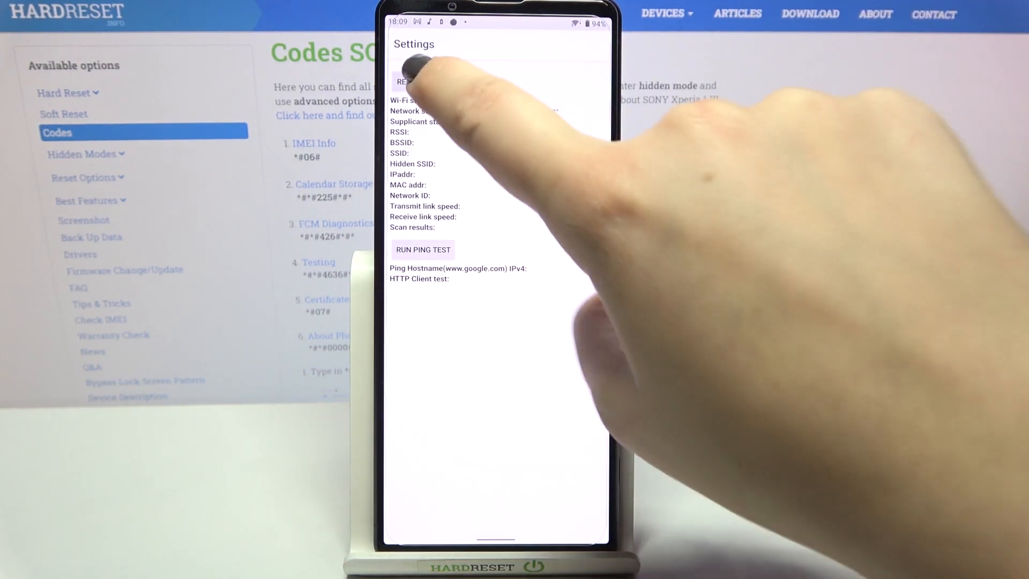
left_click(425, 82)
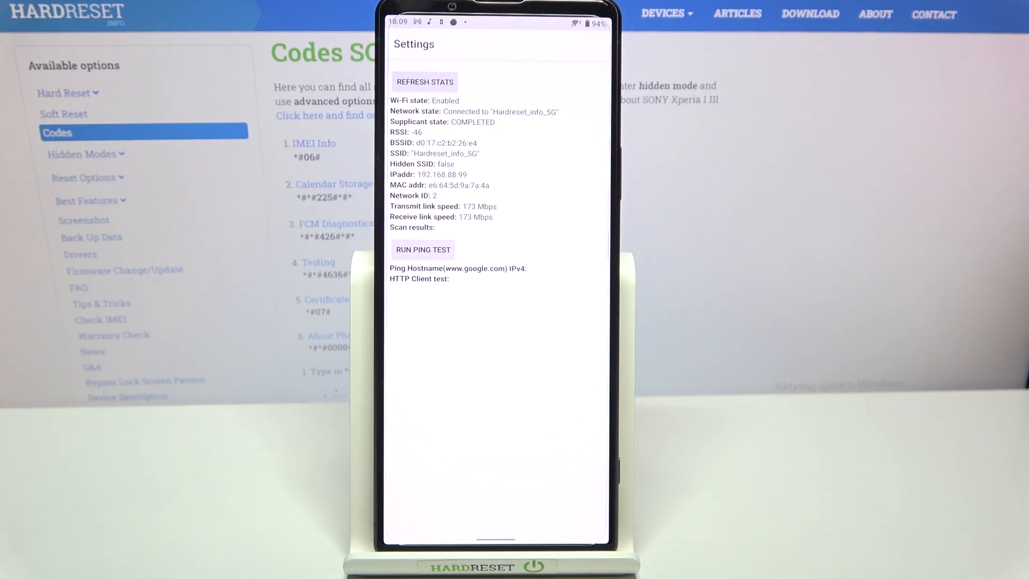
left_click(423, 250)
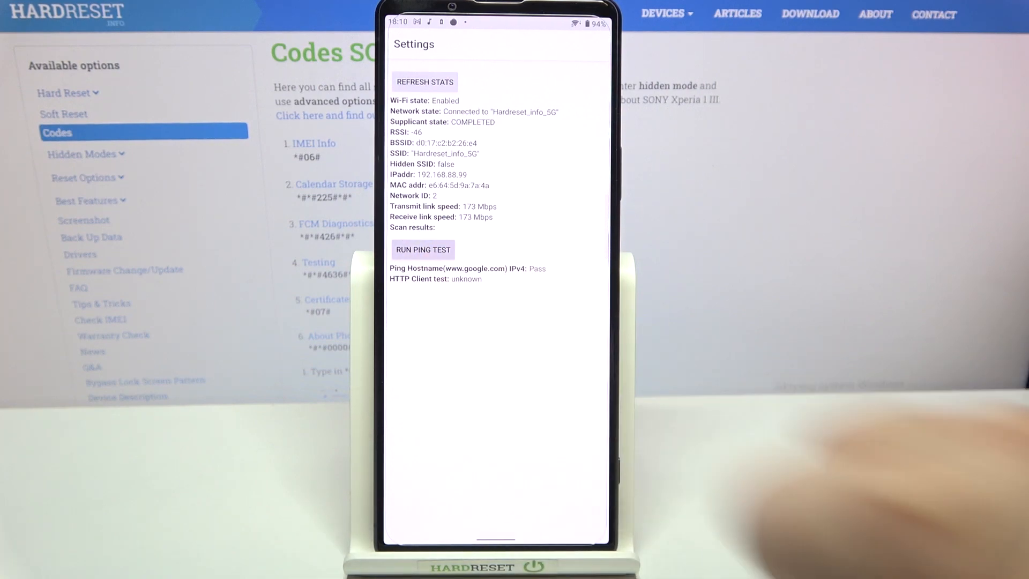
Step: Back out of Wi-Fi status and the Testing menu to the dialer
left_click(400, 44)
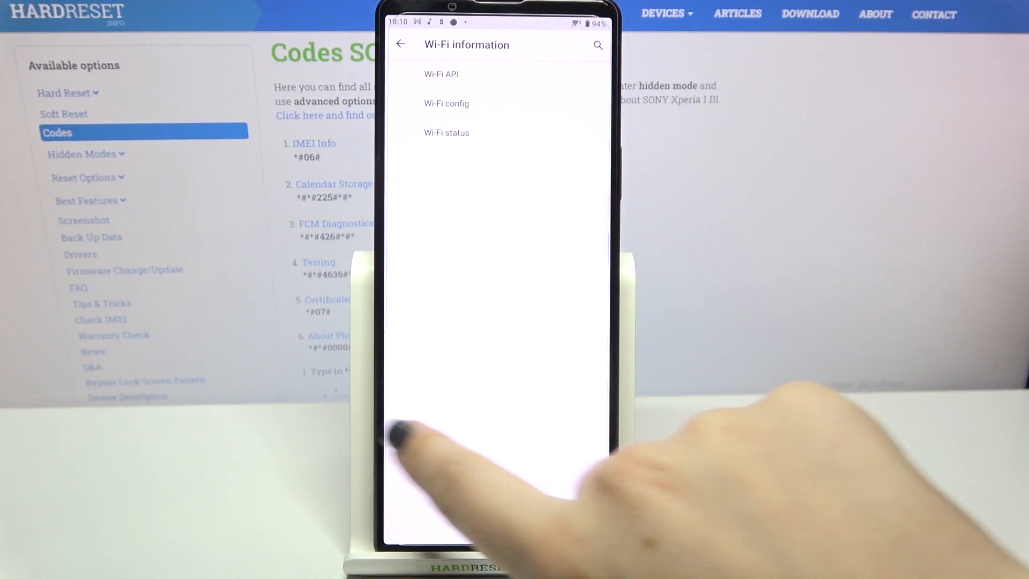
left_click(401, 44)
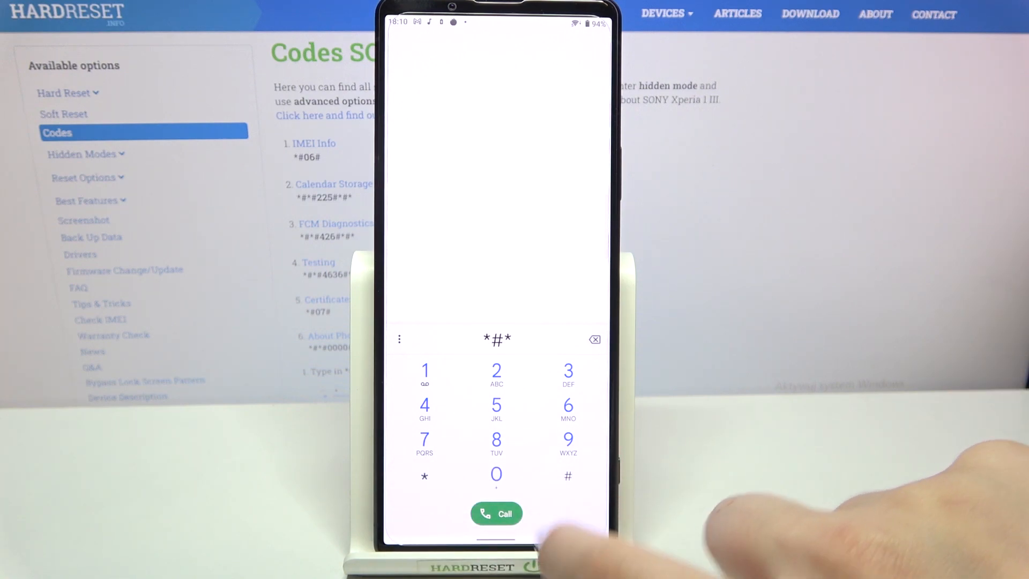
Step: Enter *#*#0000#*#* on the keypad to open the Device info screen
left_click(496, 474)
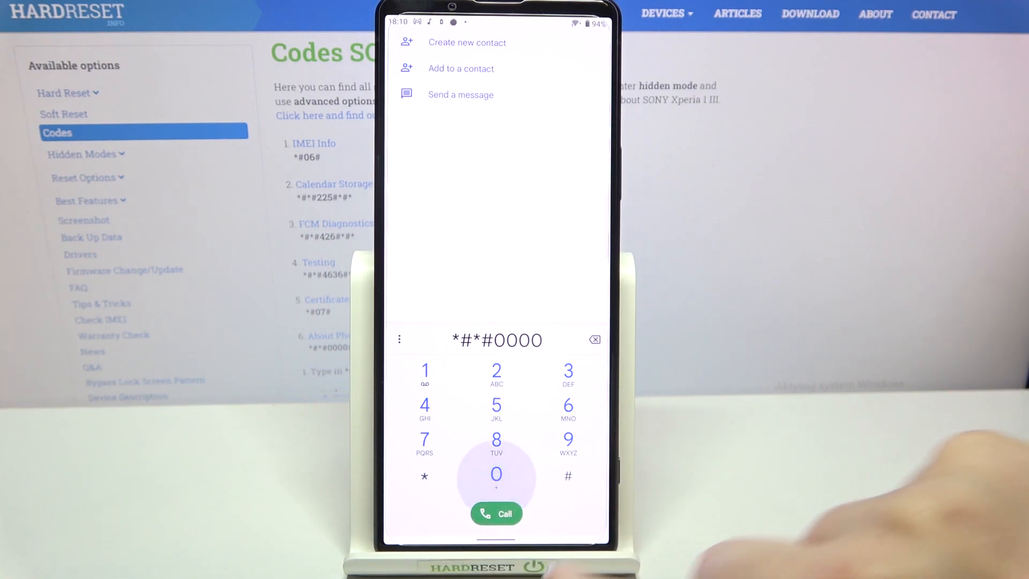
left_click(495, 512)
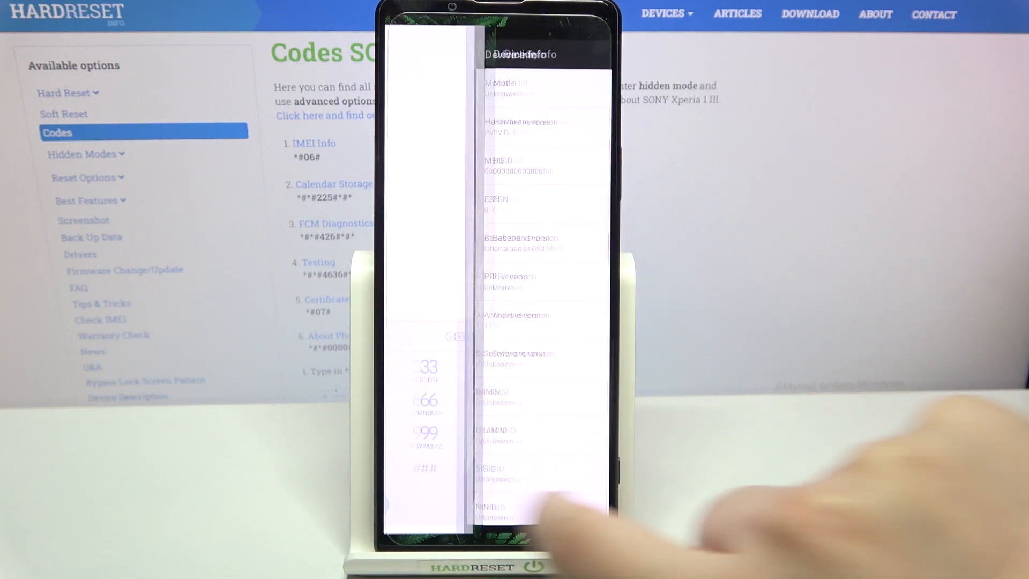